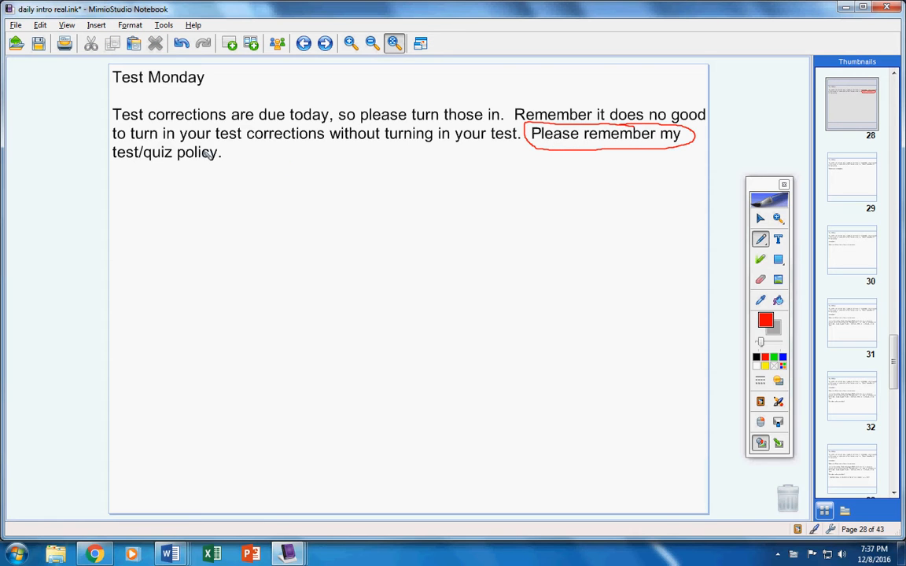
Go to the review-videos page and circle the start times 6:50 and 8:50 in red pen.
drag(113, 144, 204, 172)
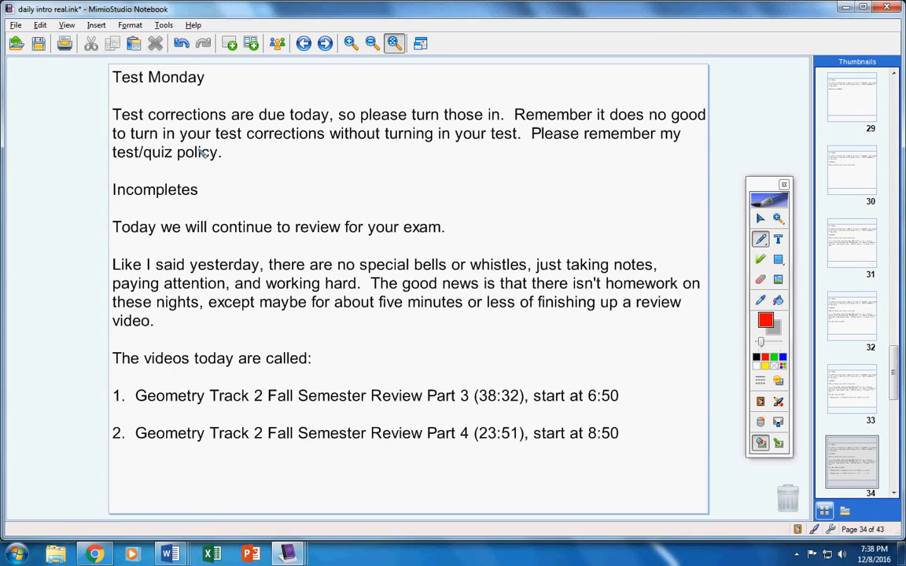
mouse_move(255, 364)
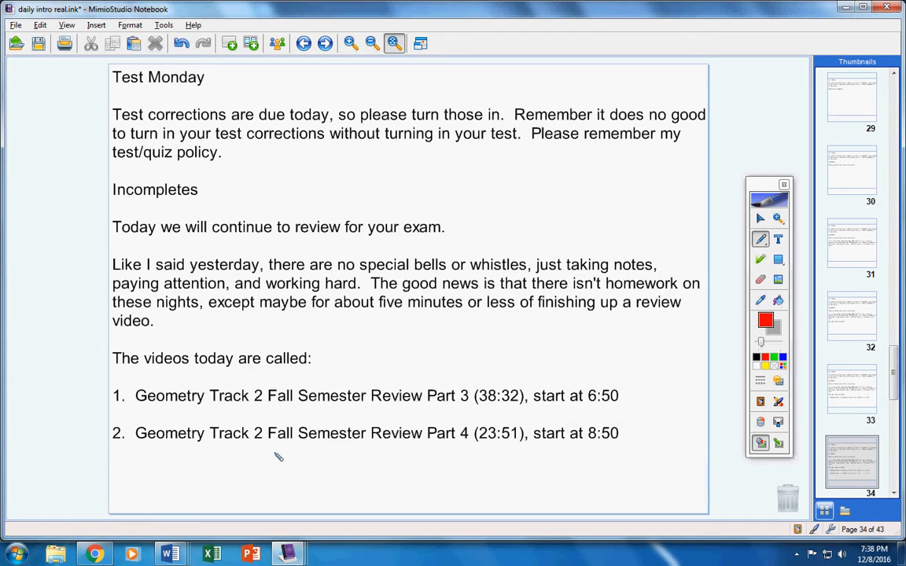
mouse_move(497, 437)
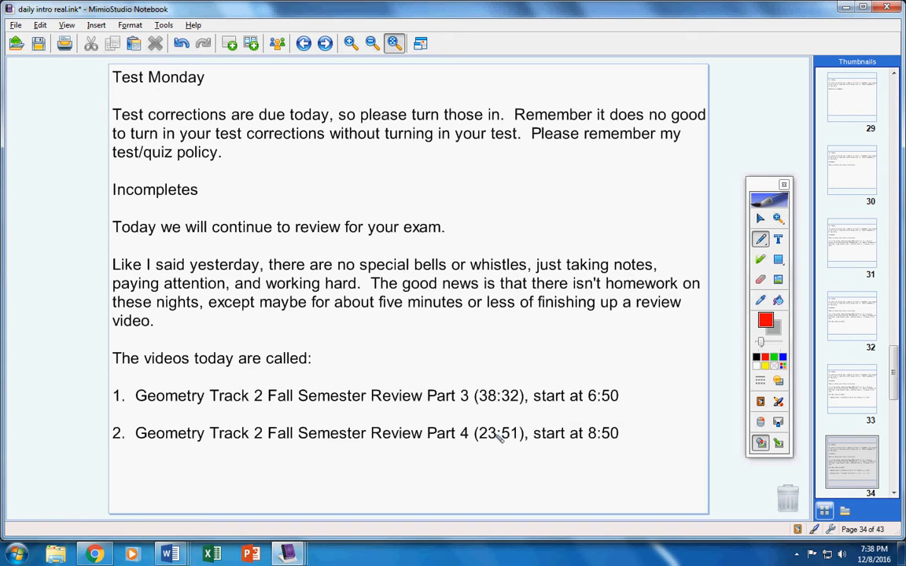
mouse_move(601, 377)
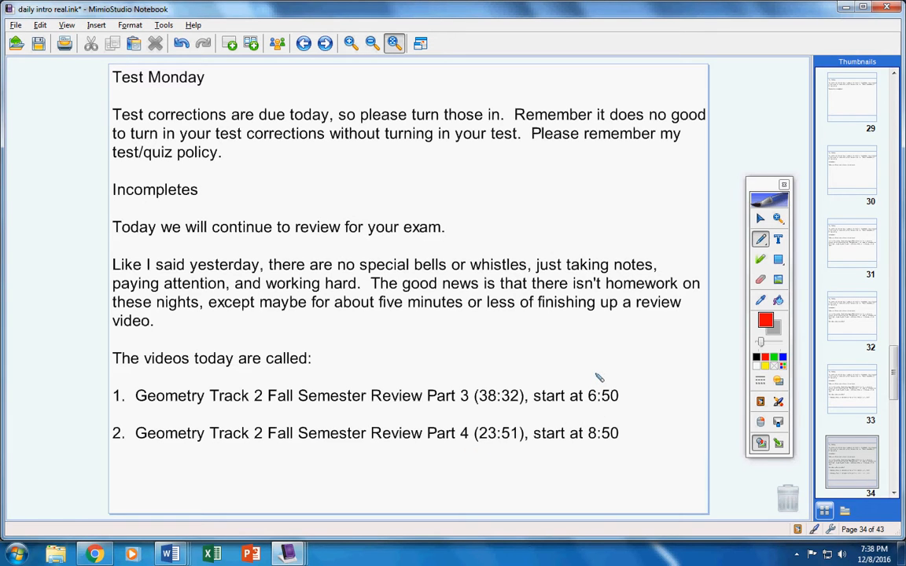
mouse_move(606, 386)
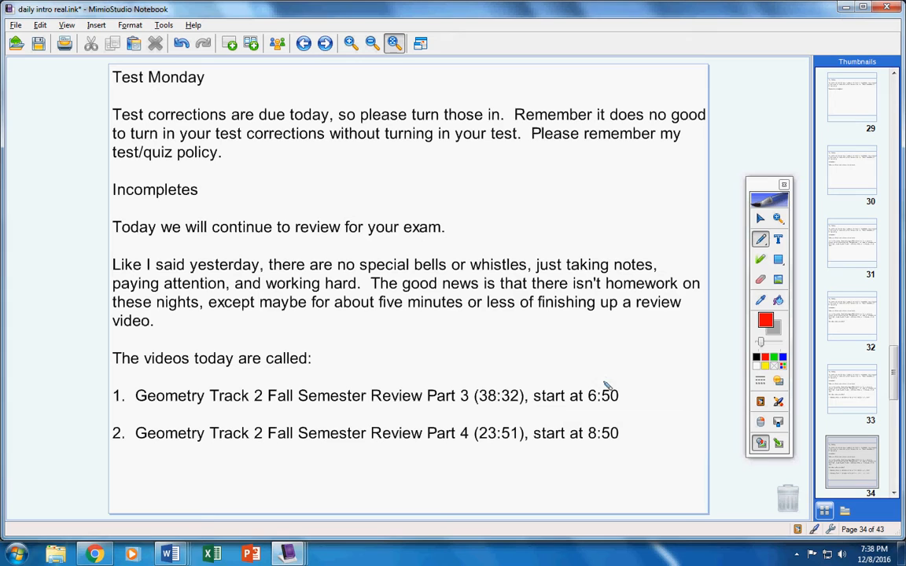
drag(585, 390, 621, 406)
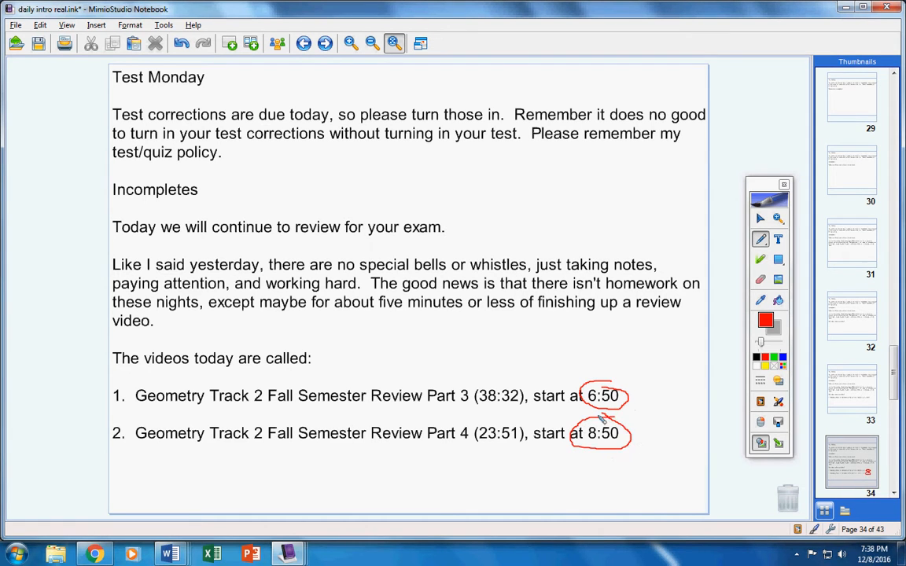
mouse_move(584, 428)
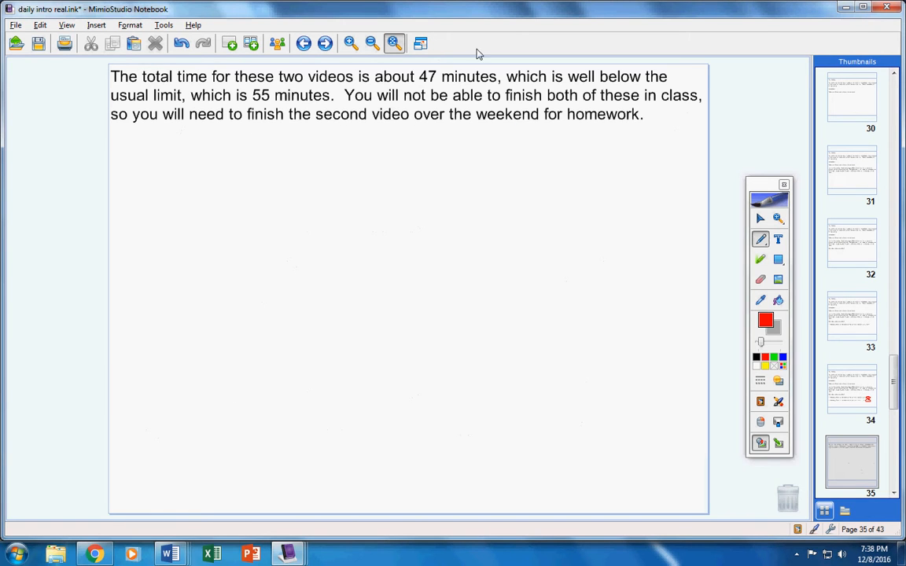
Underline '47 minutes' and '55 minutes' in red, then note "OK, let's talk about Monday's test".
drag(418, 86, 497, 88)
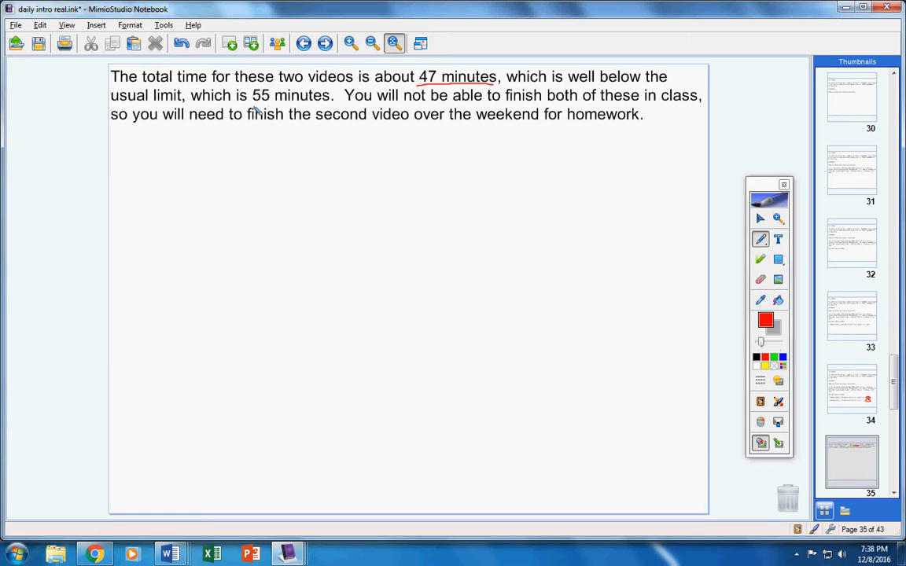
drag(253, 107, 332, 106)
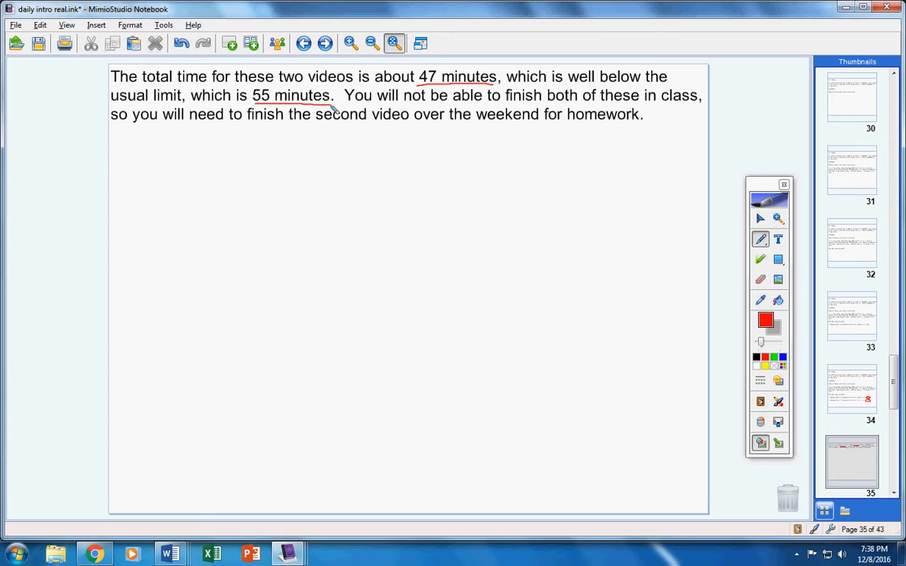
mouse_move(440, 120)
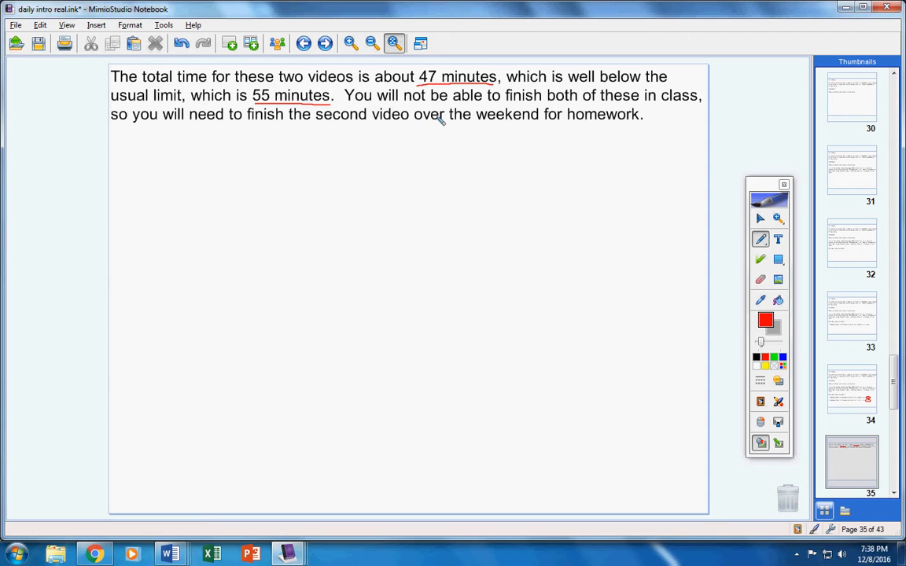
text(OK, let's talk about Monday's test)
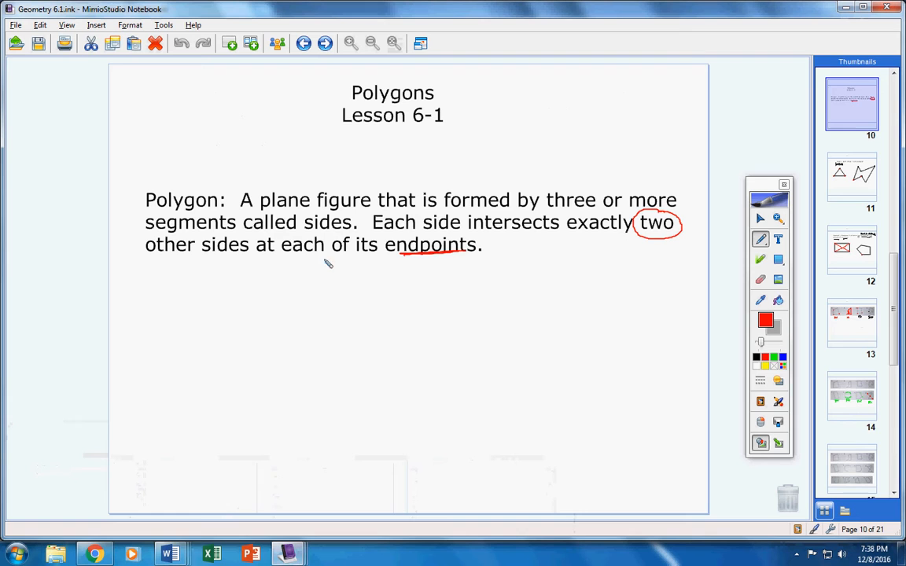
mouse_move(418, 158)
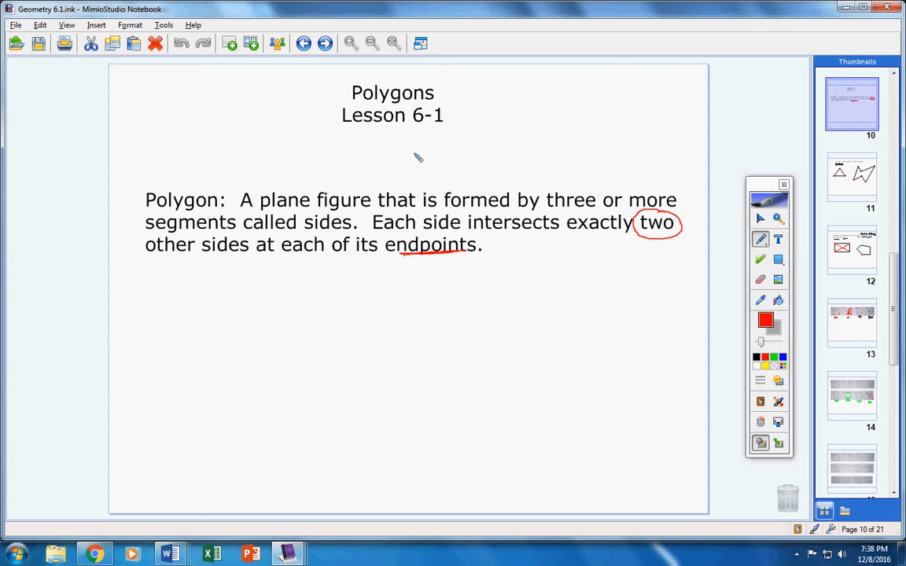
Open the Geometry 6.1 notebook and page ahead to the Diagonal definition page.
drag(228, 171, 393, 174)
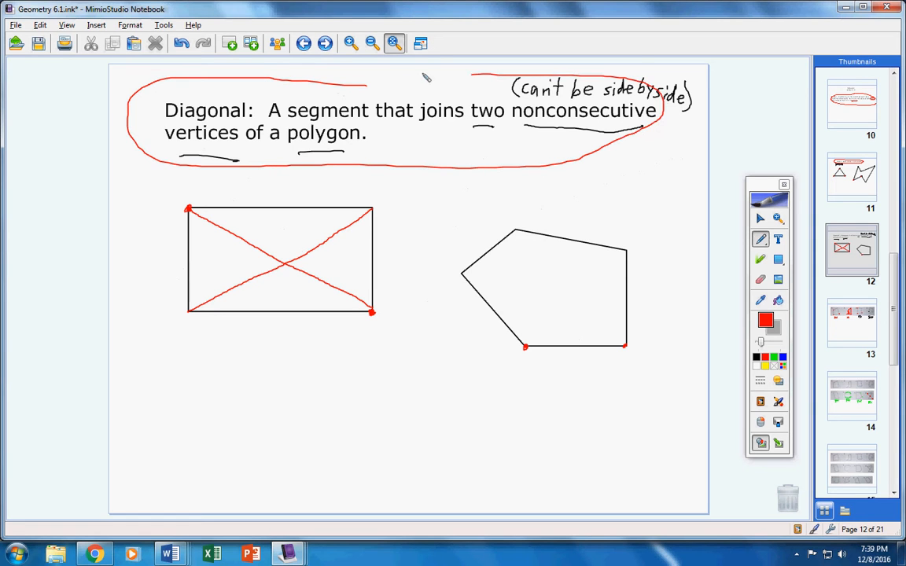
click(853, 323)
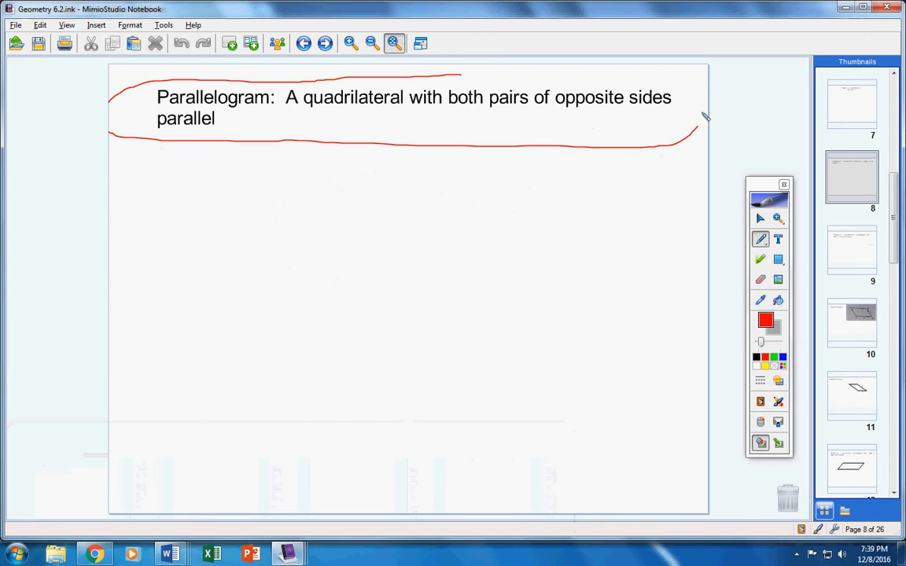
Open the Geometry 6.2 notebook and loop the five parallelogram characteristics in red.
click(325, 44)
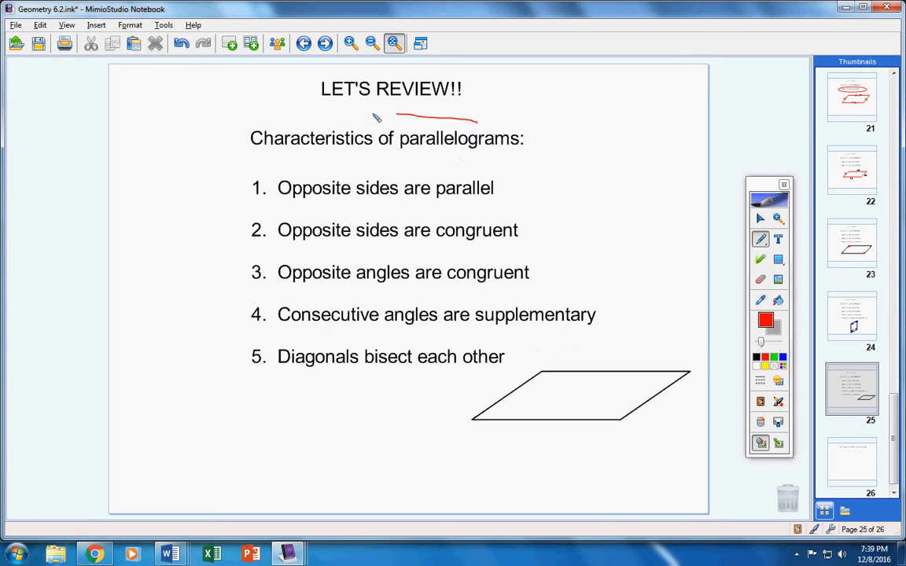
drag(378, 114, 574, 208)
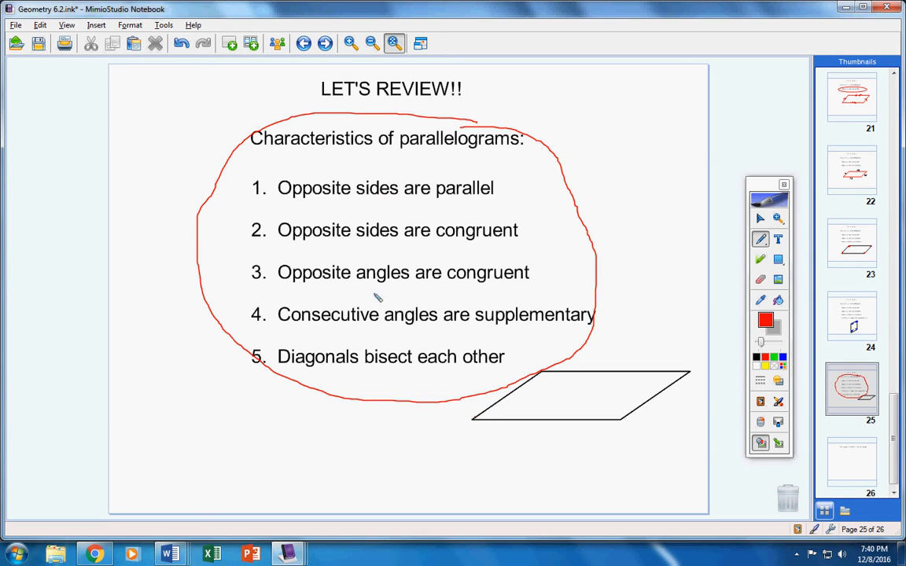
mouse_move(356, 400)
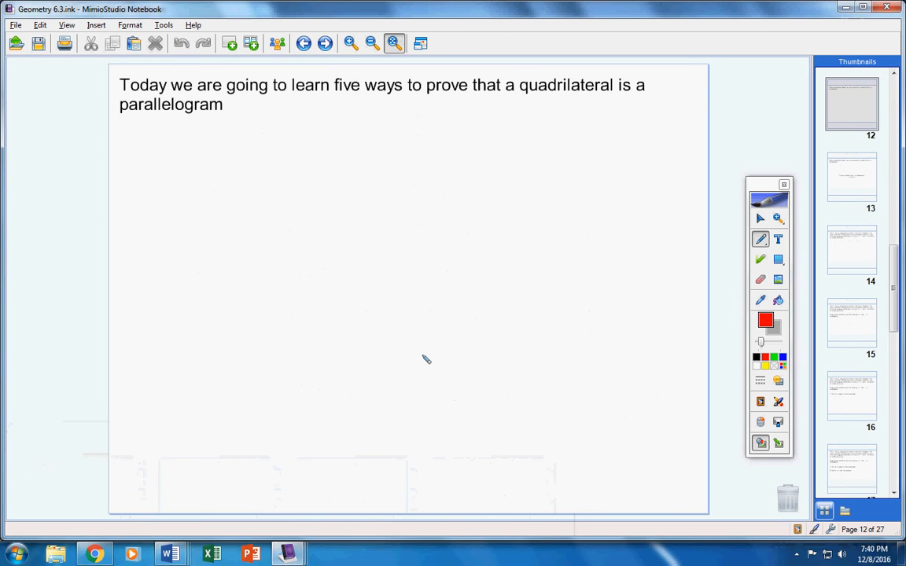
Page forward in the Geometry 6.3 notebook to the five-traits list.
click(853, 323)
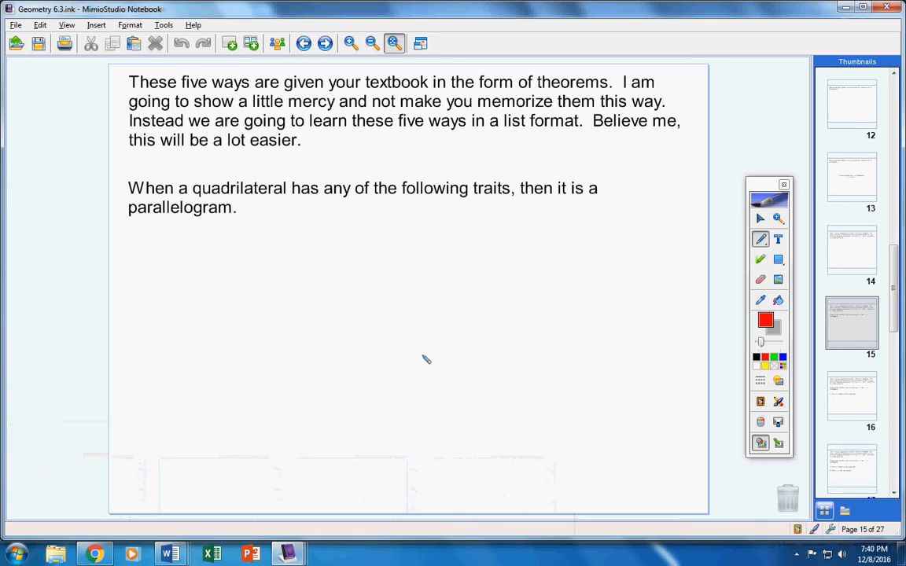
click(853, 250)
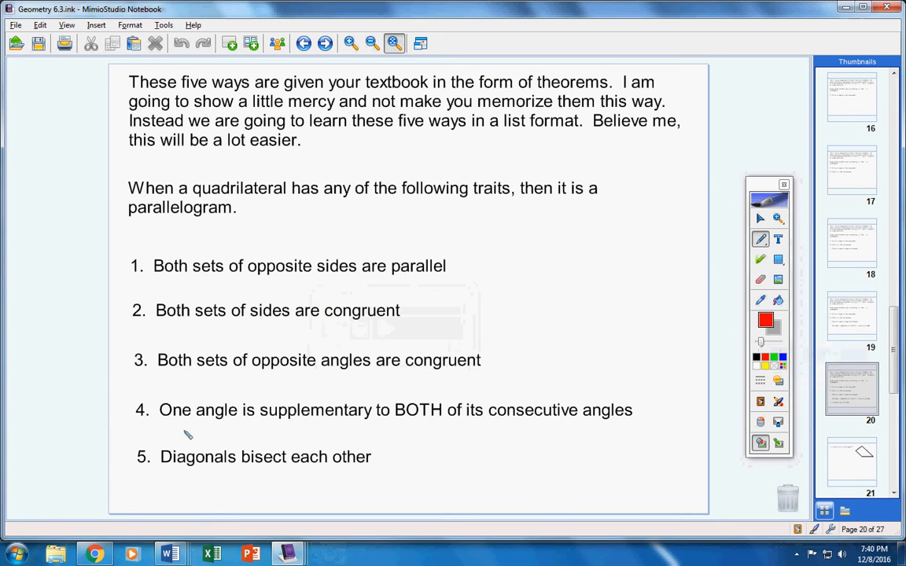
mouse_move(385, 438)
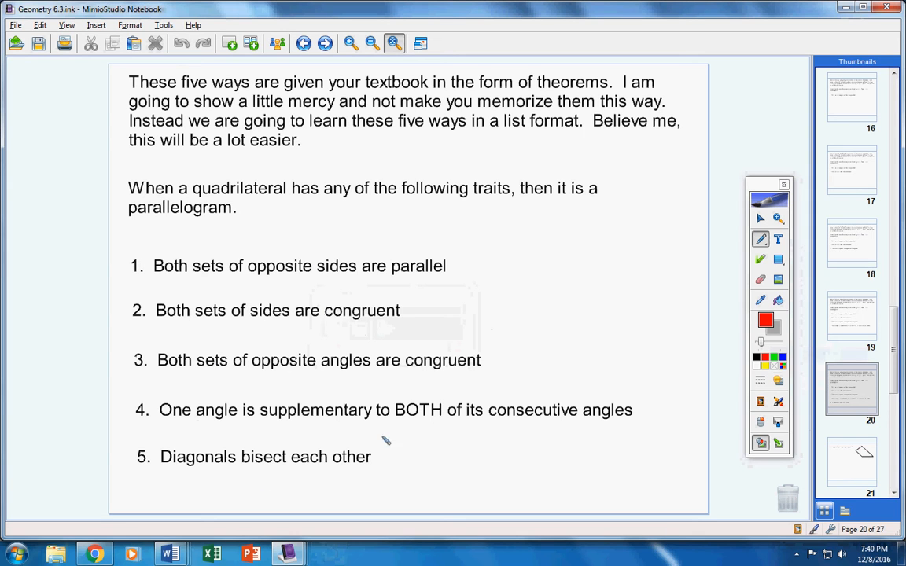
mouse_move(428, 431)
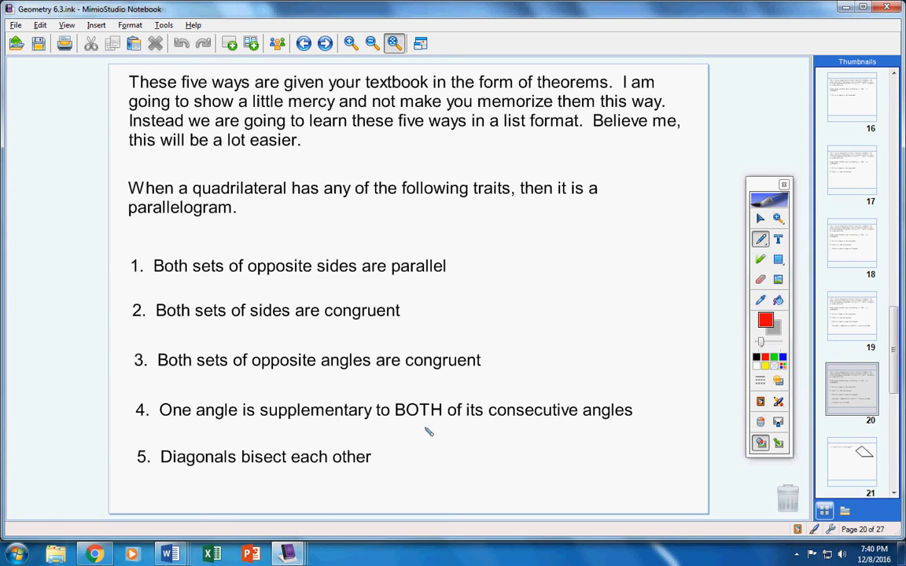
mouse_move(581, 235)
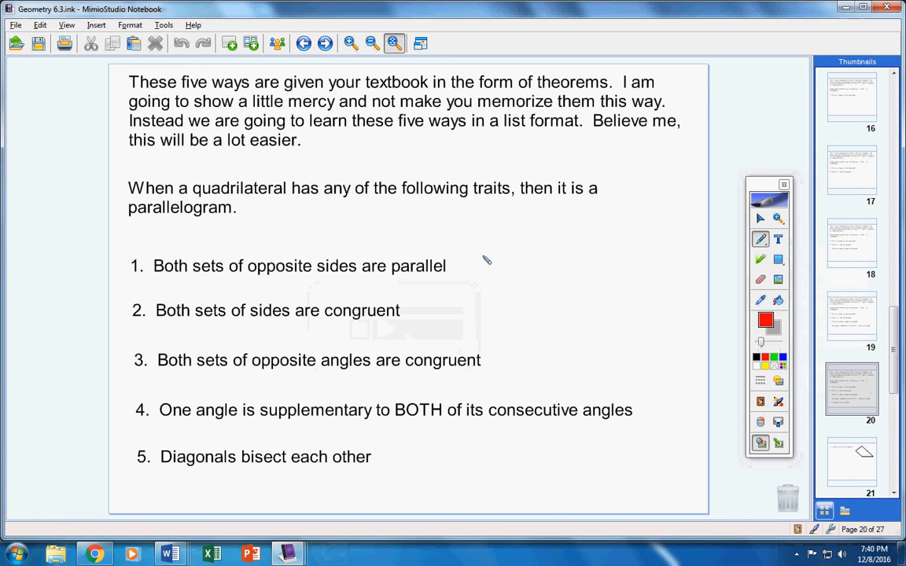
Handwrite '6.1 6.2 6.3' in red pen beside the first trait.
drag(472, 260, 488, 286)
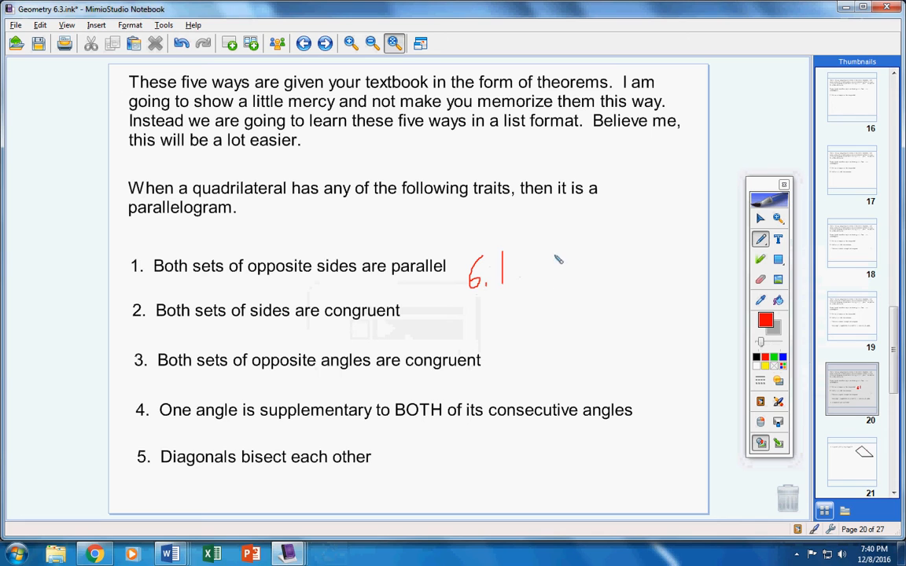
drag(539, 267, 585, 283)
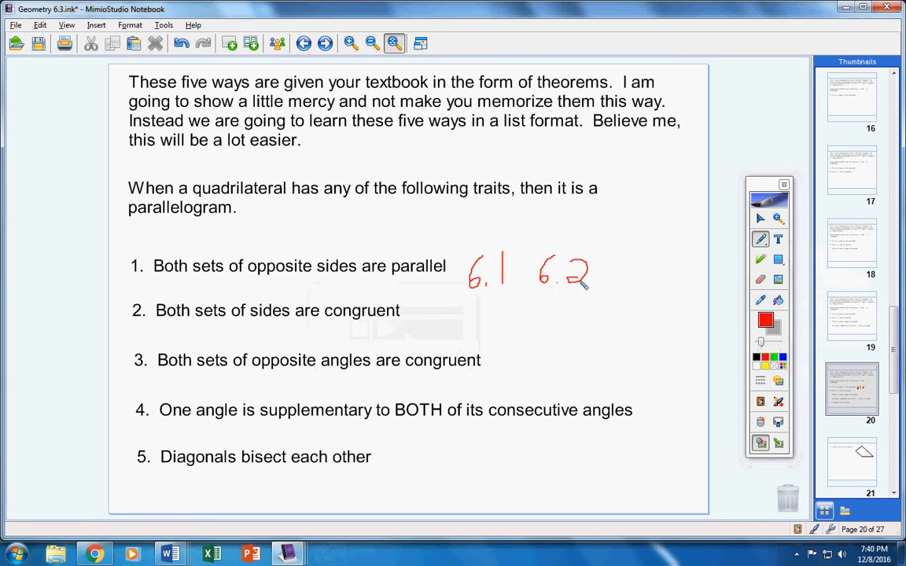
drag(611, 267, 630, 291)
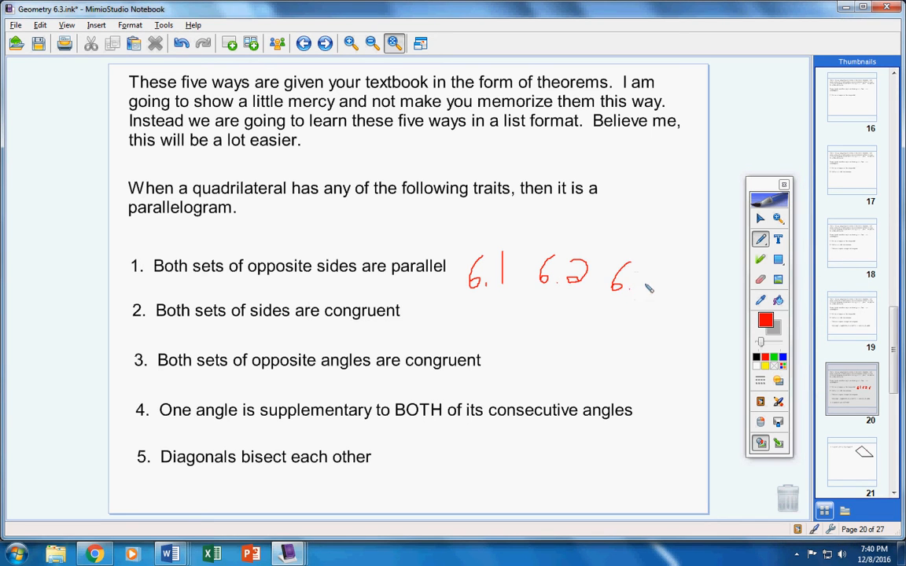
drag(629, 275, 653, 295)
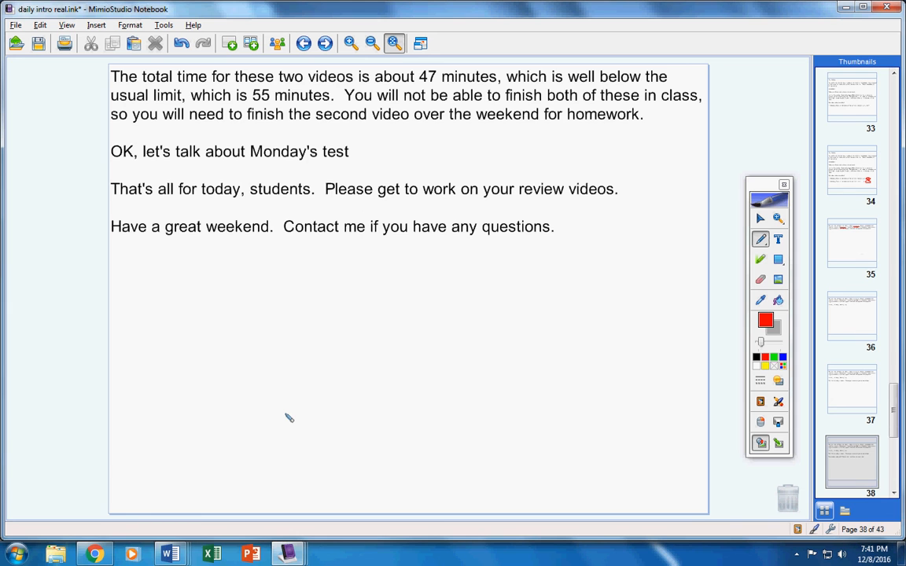
Scroll the daily intro notebook to the closing page about Monday's test and the weekend.
scroll(down, 3)
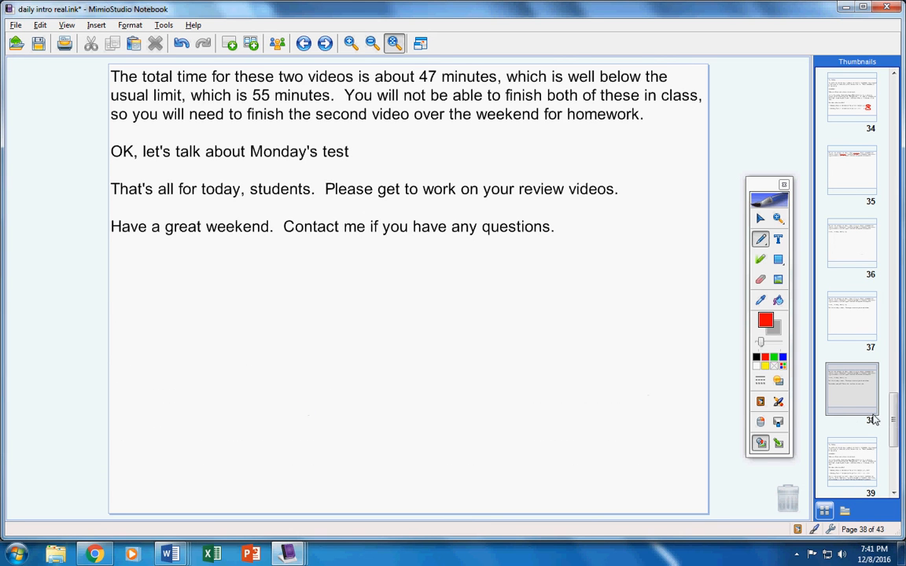